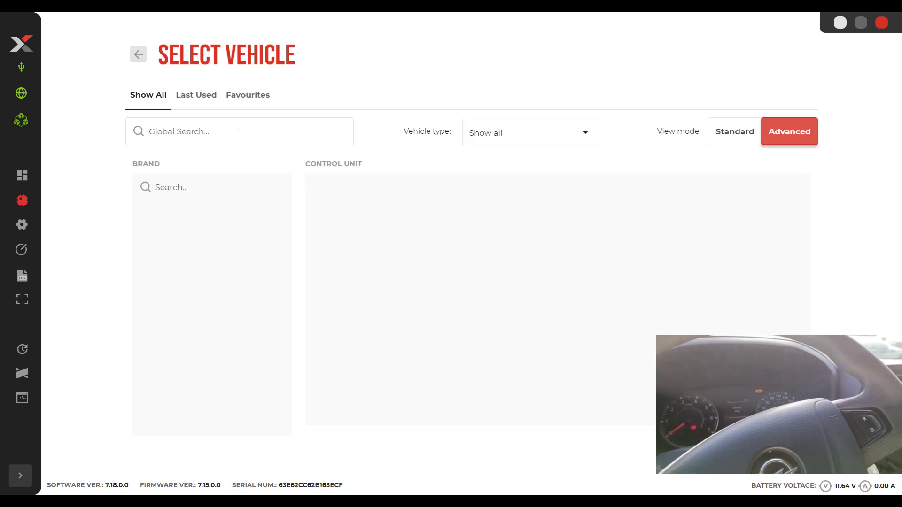
Search the catalogue for 'opel sid321', then change the query to start with Renault.
text(ope)
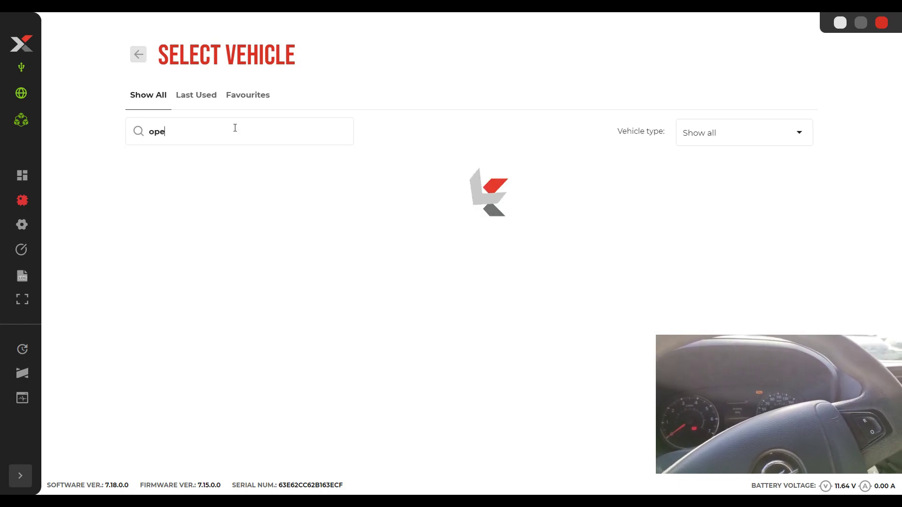
text(l)
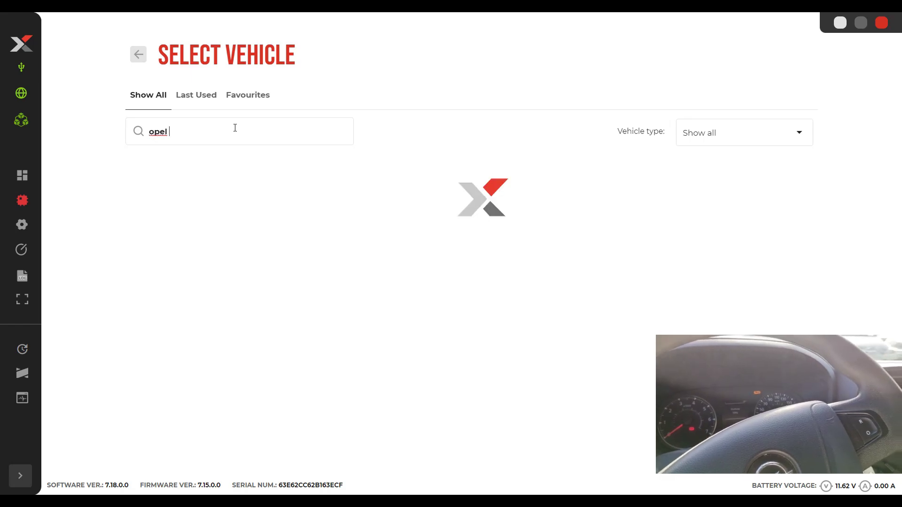
text(sid)
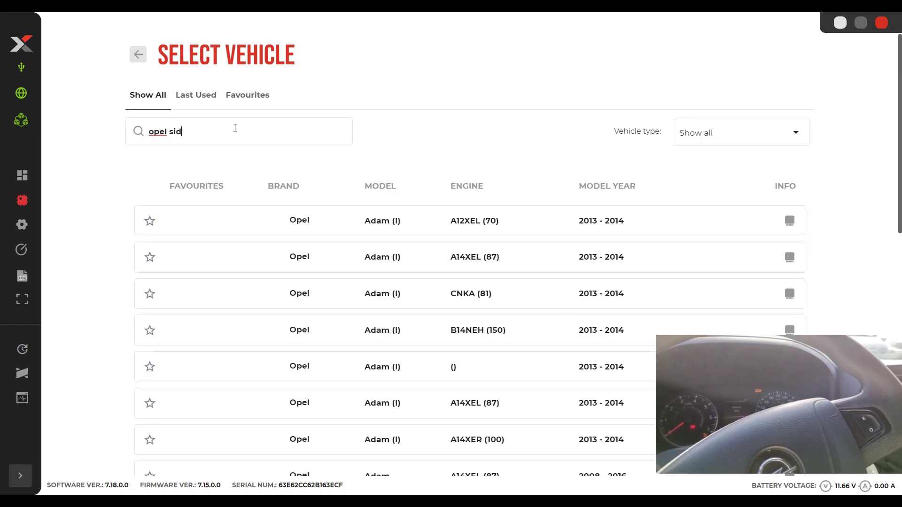
text(321)
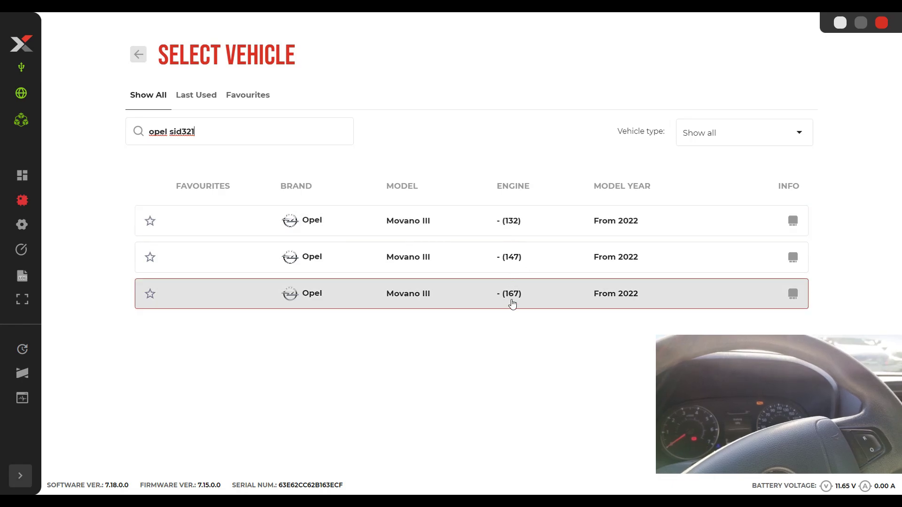
mouse_move(511, 257)
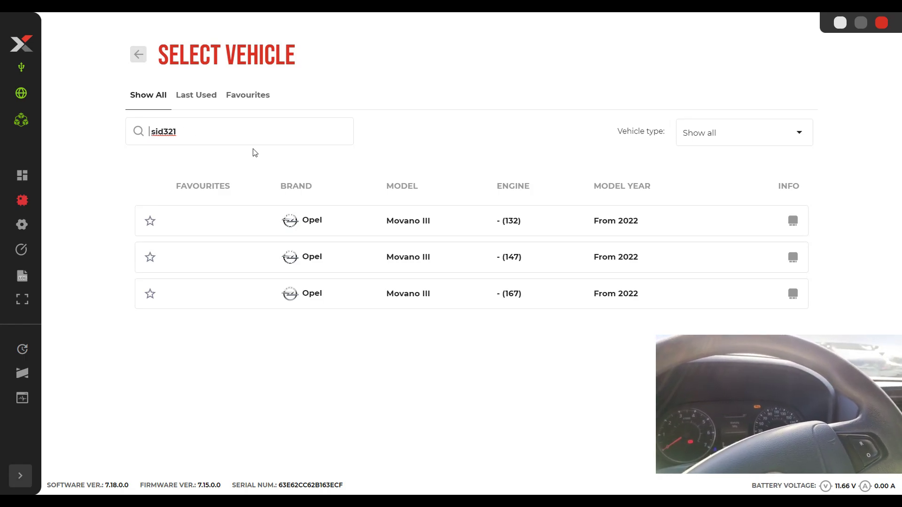
text(Renault)
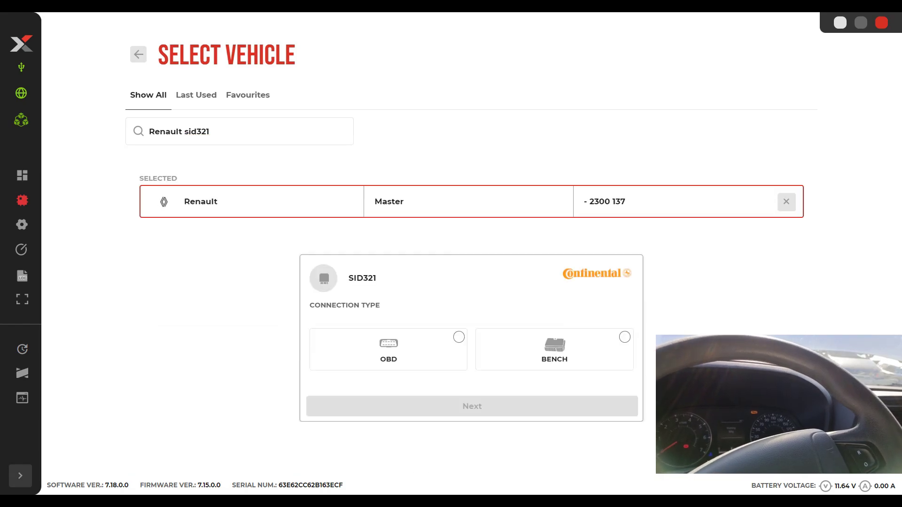
Choose an OBD connection for the Renault Master III SID321 and continue.
click(387, 349)
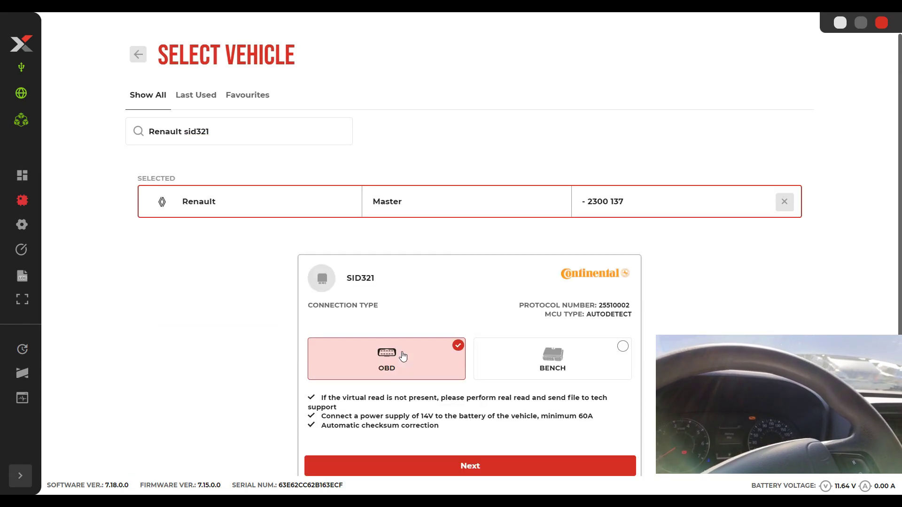
click(469, 466)
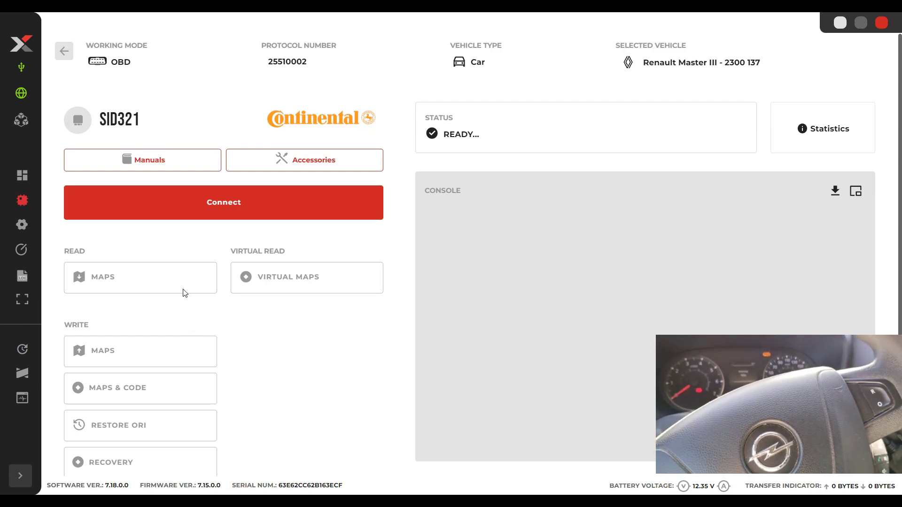
Connect to the SID321 over OBD, confirming ignition is on.
click(223, 202)
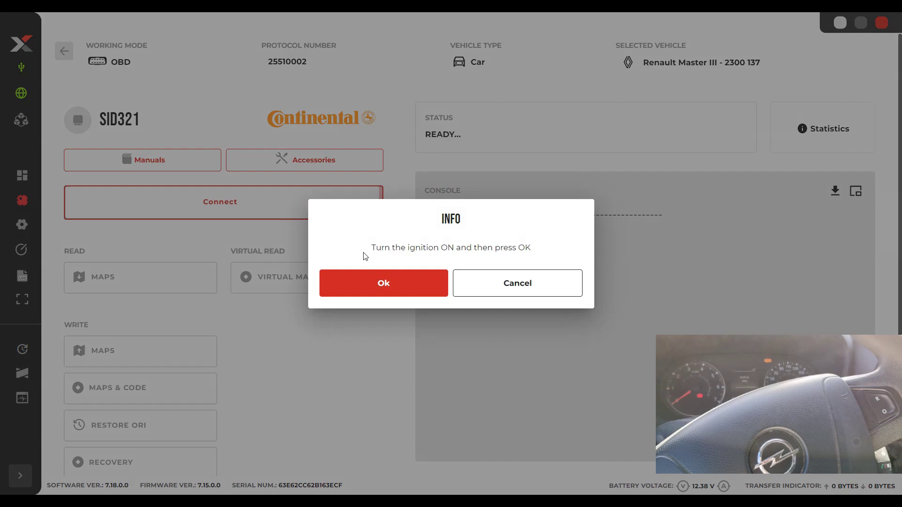
click(384, 283)
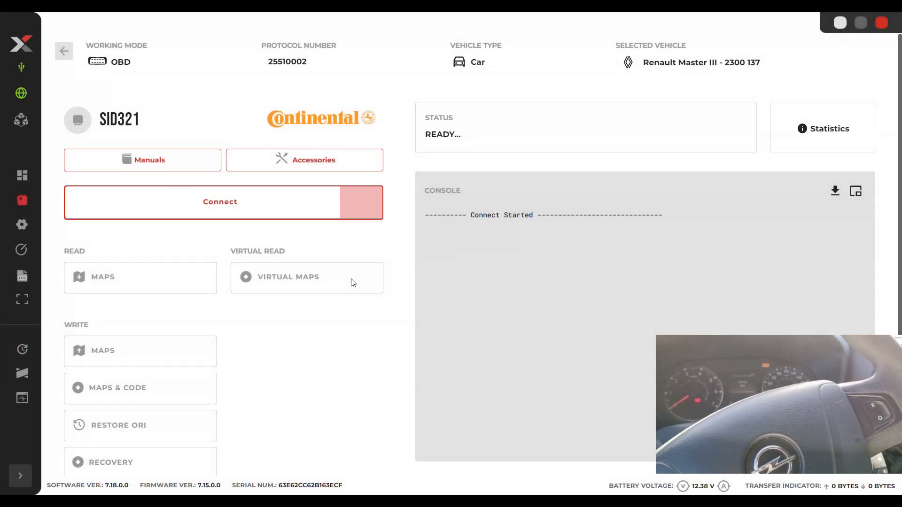
click(220, 202)
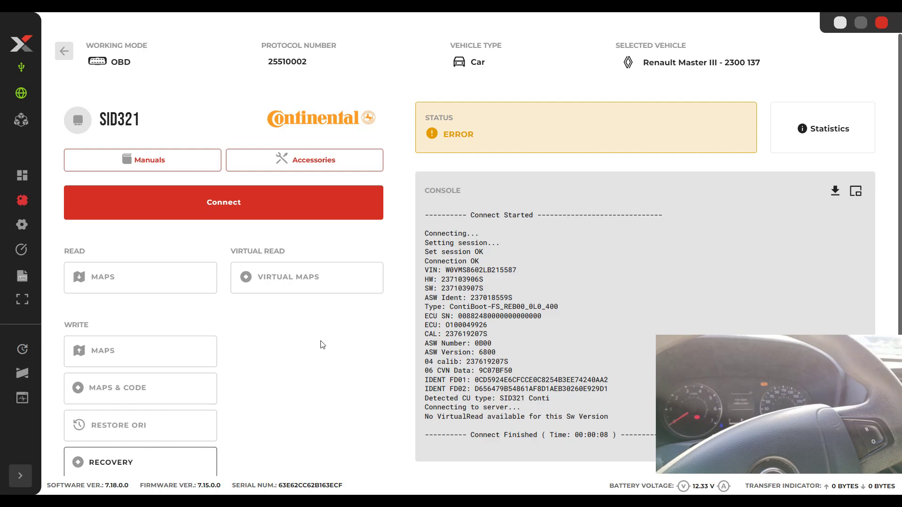
mouse_move(389, 341)
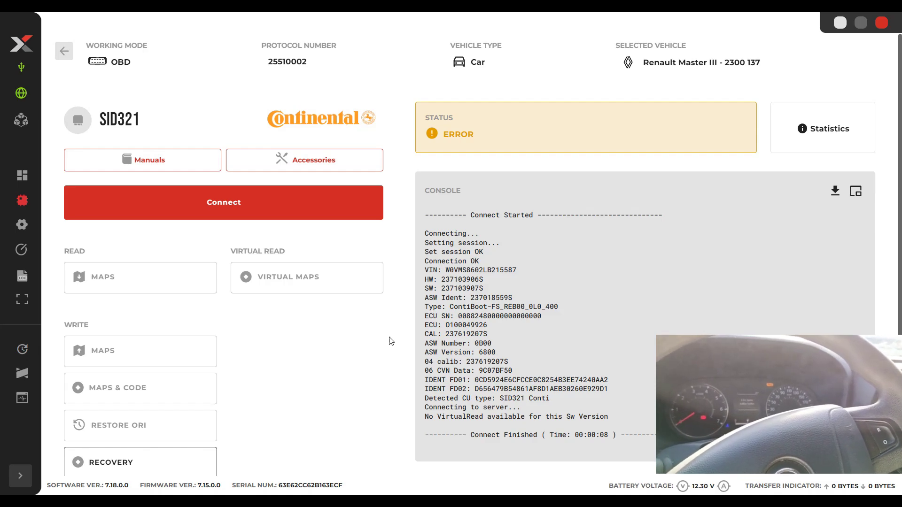
mouse_move(452, 429)
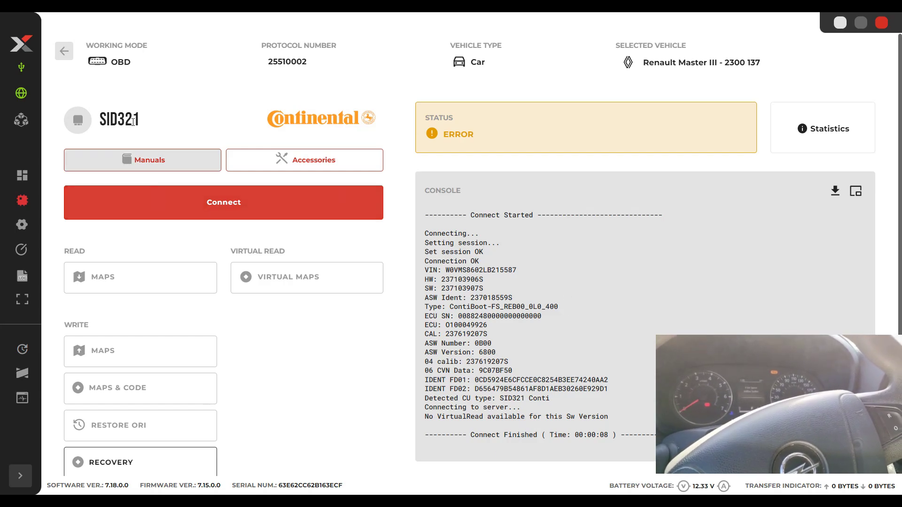
Open the SID321 working page in bench connection mode.
click(63, 51)
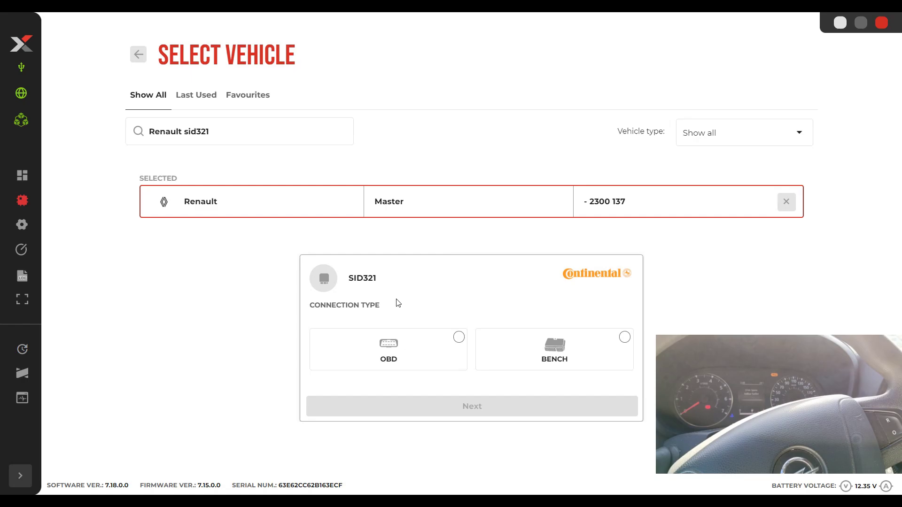
click(553, 349)
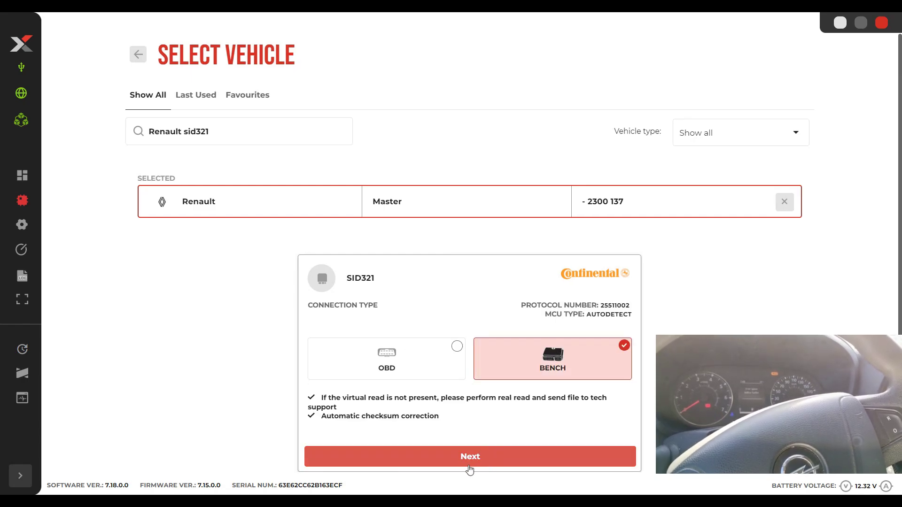
click(469, 456)
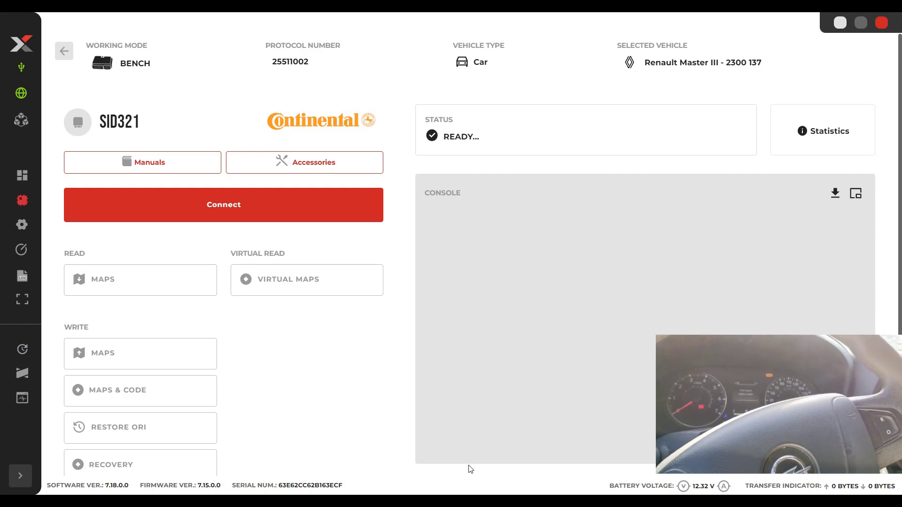
Switch the SID321 back to an OBD connection and reopen its working page.
click(224, 205)
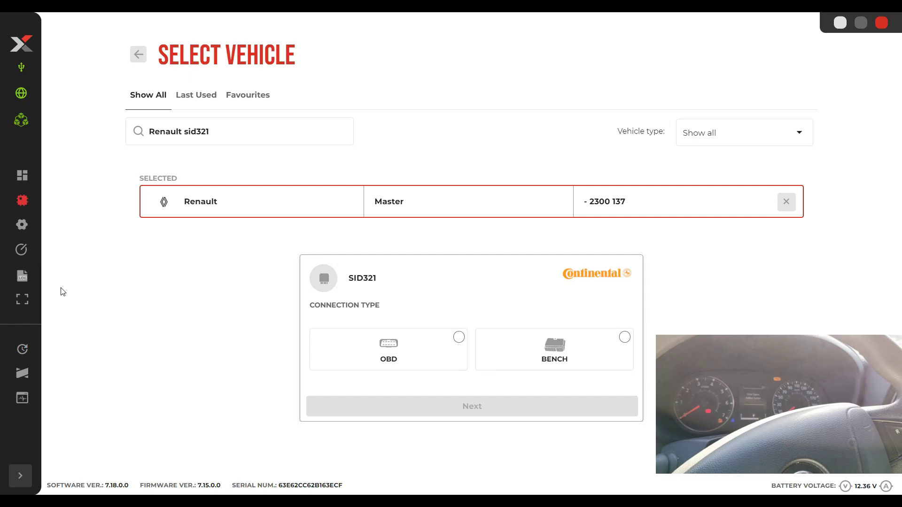
click(389, 349)
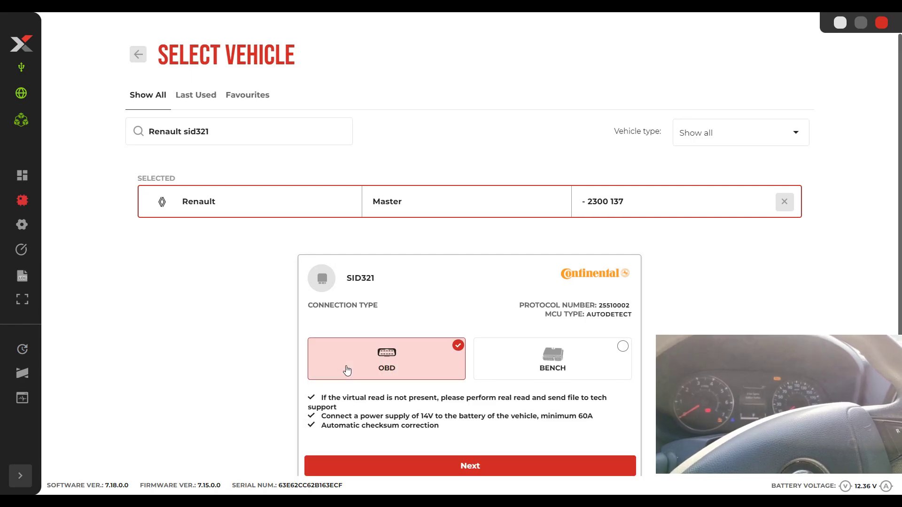
click(470, 467)
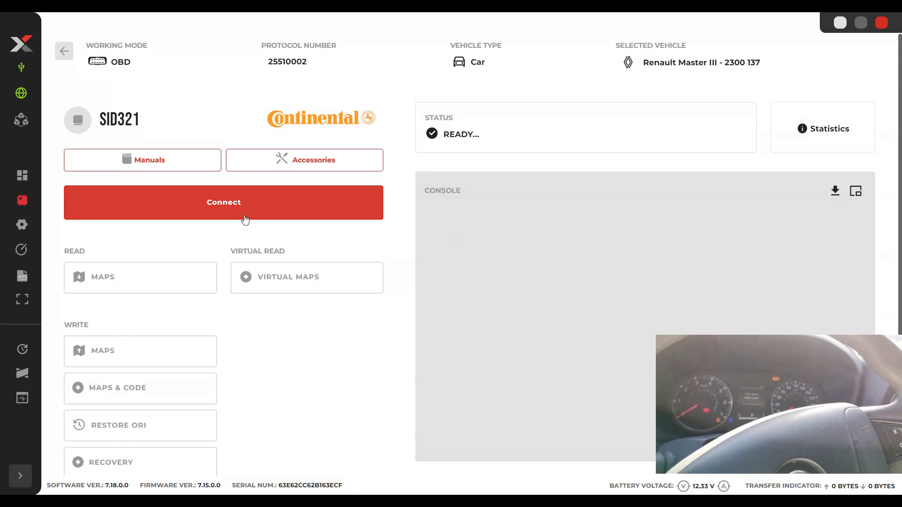
Reconnect over OBD and screenshot the console's No VirtualRead error.
click(223, 202)
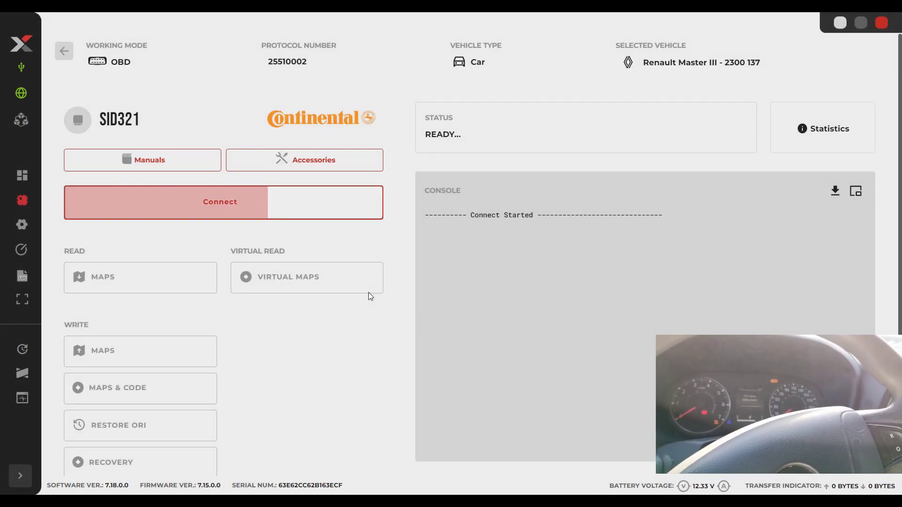
click(220, 202)
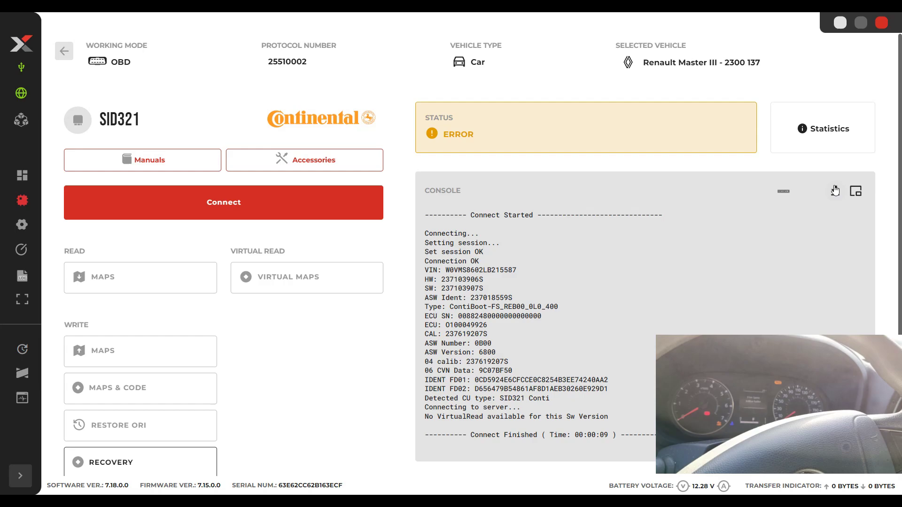
mouse_move(835, 195)
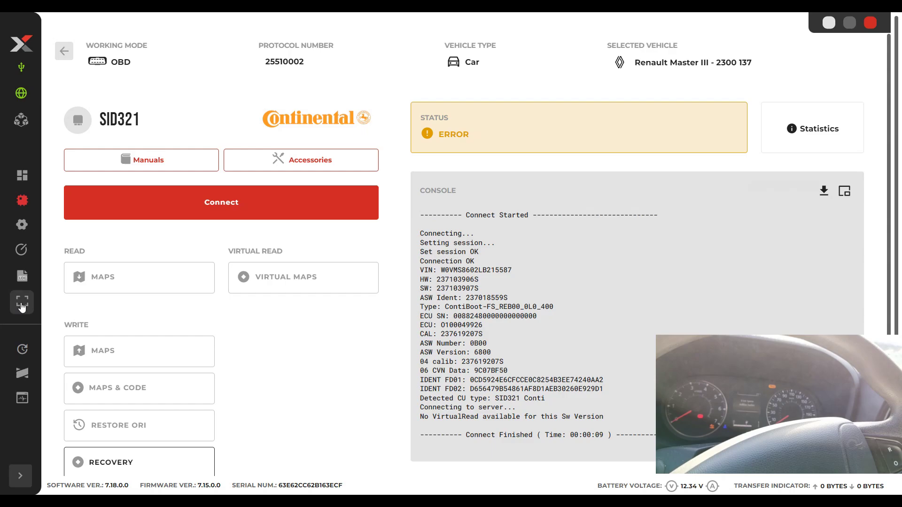
click(22, 302)
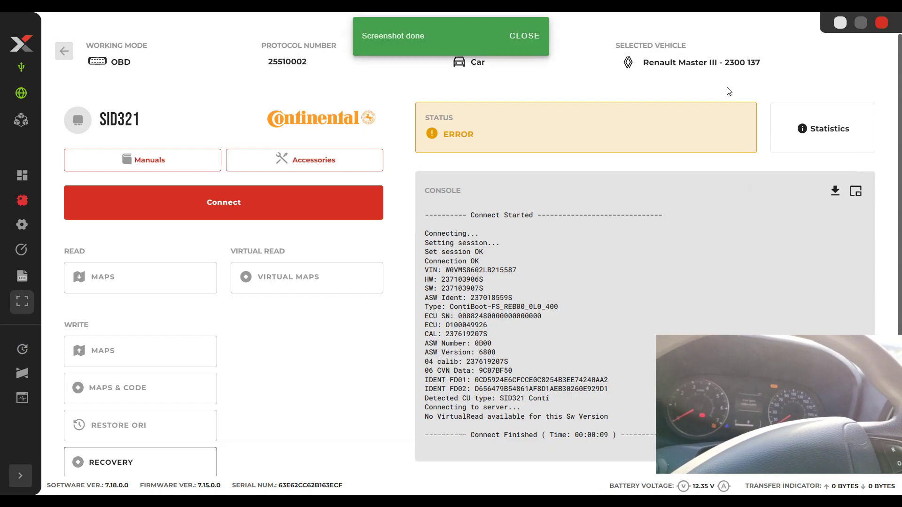